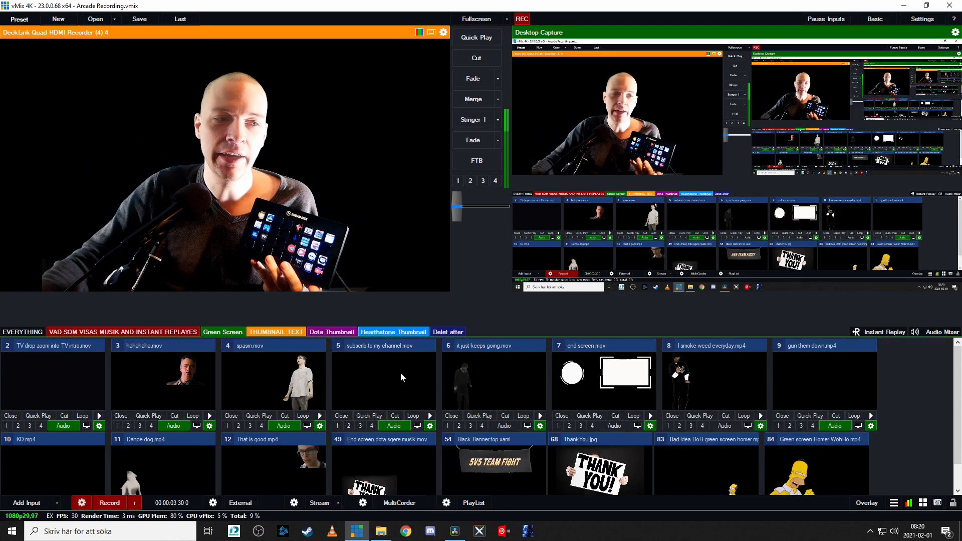
mouse_move(222, 332)
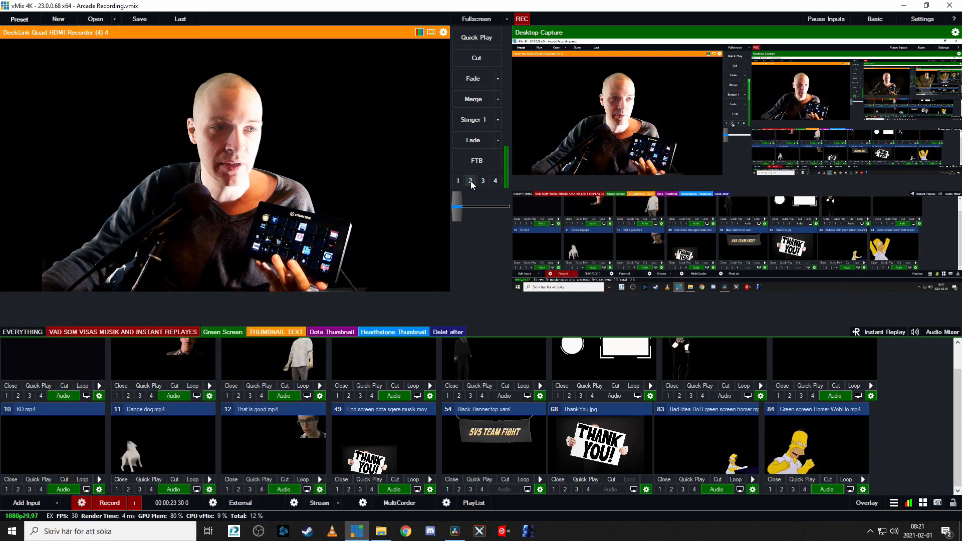
mouse_move(472, 201)
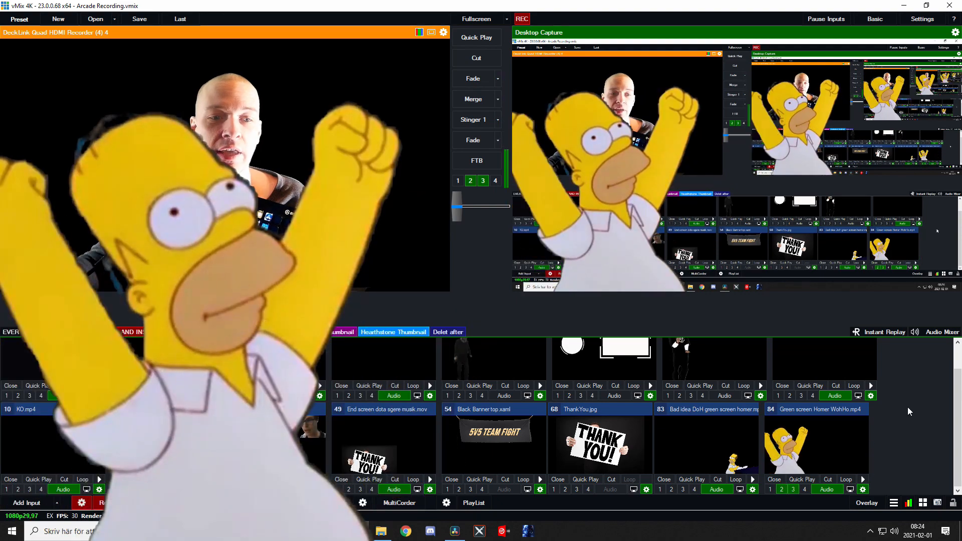
Bring the 'Green screen Homer WohHo.mp4' clip on as a keyed overlay over the camera shot.
left_click(482, 180)
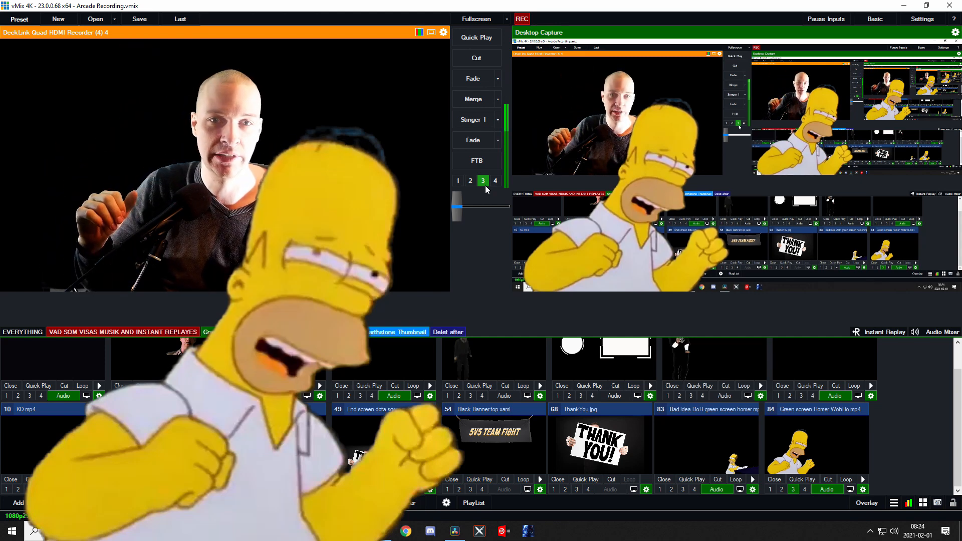
mouse_move(674, 335)
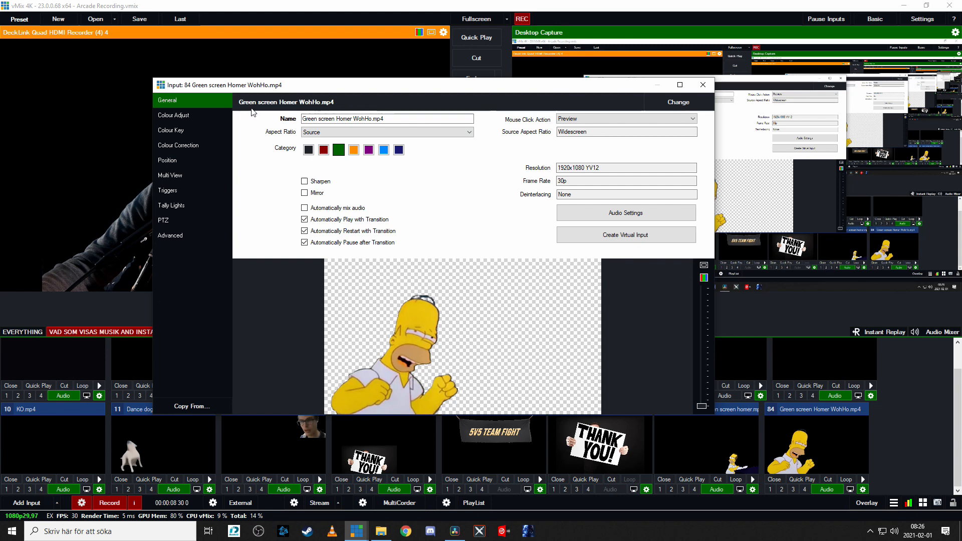
mouse_move(325, 110)
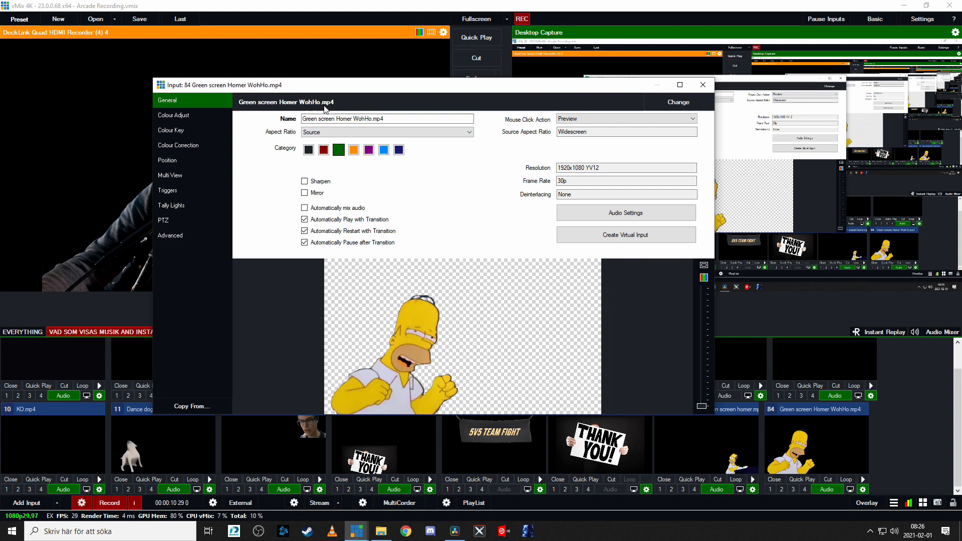
mouse_move(178, 194)
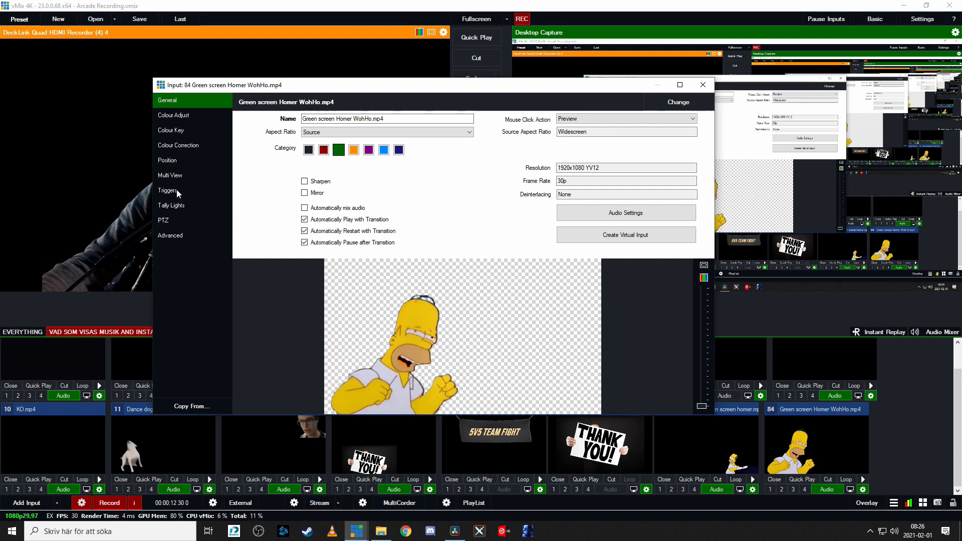
Review the Homer clip's OnCompletion OverlayInput2 trigger and close its settings window.
left_click(168, 190)
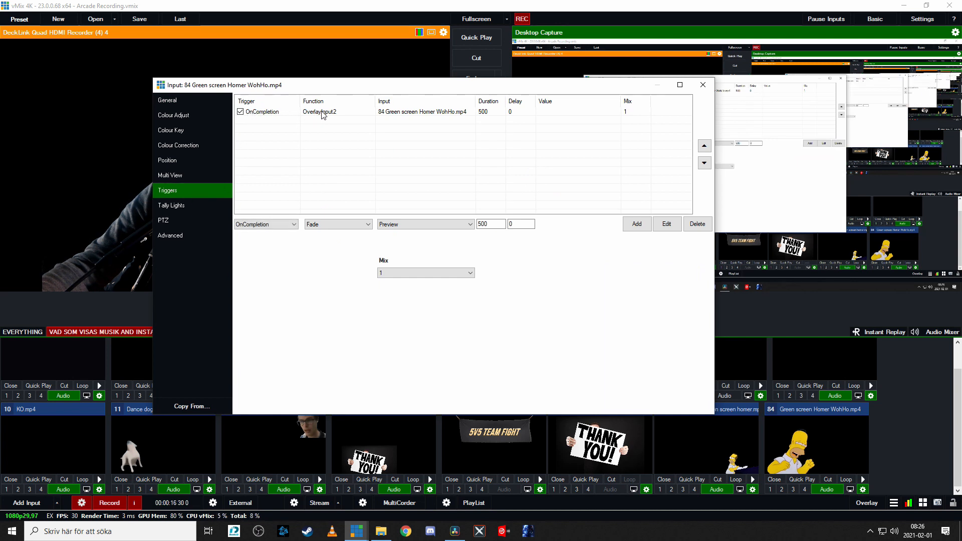
mouse_move(382, 118)
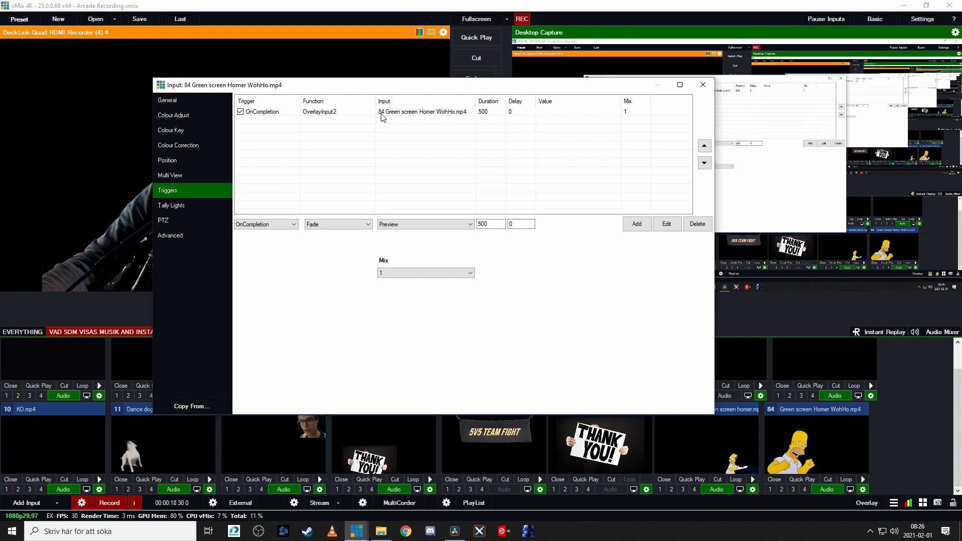
mouse_move(420, 119)
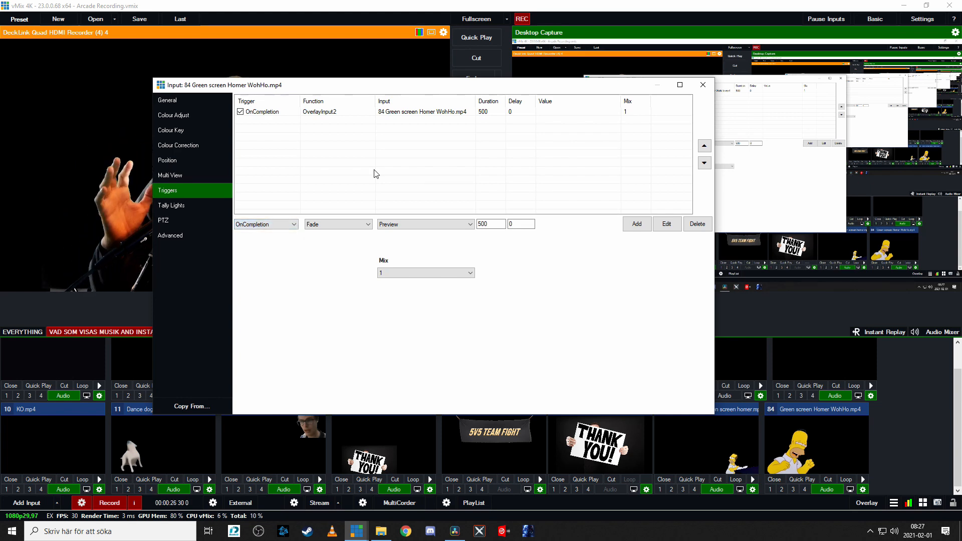
left_click(703, 84)
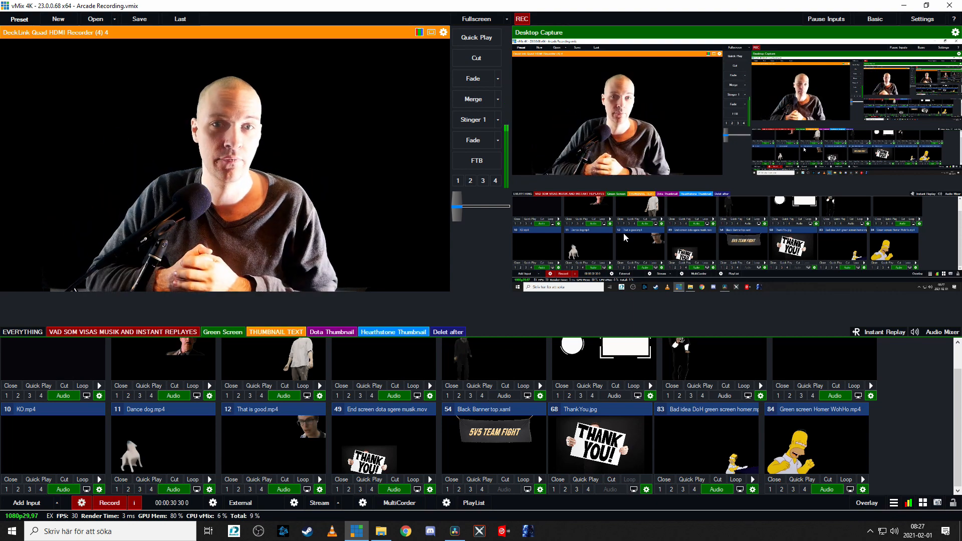
left_click(482, 181)
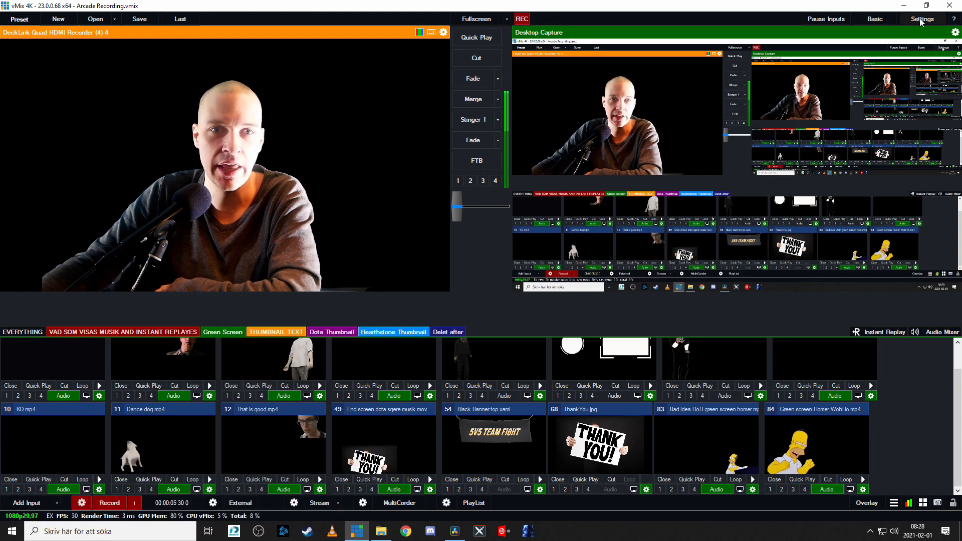
Start a new shortcut from the Shortcuts page of vMix Settings.
left_click(922, 19)
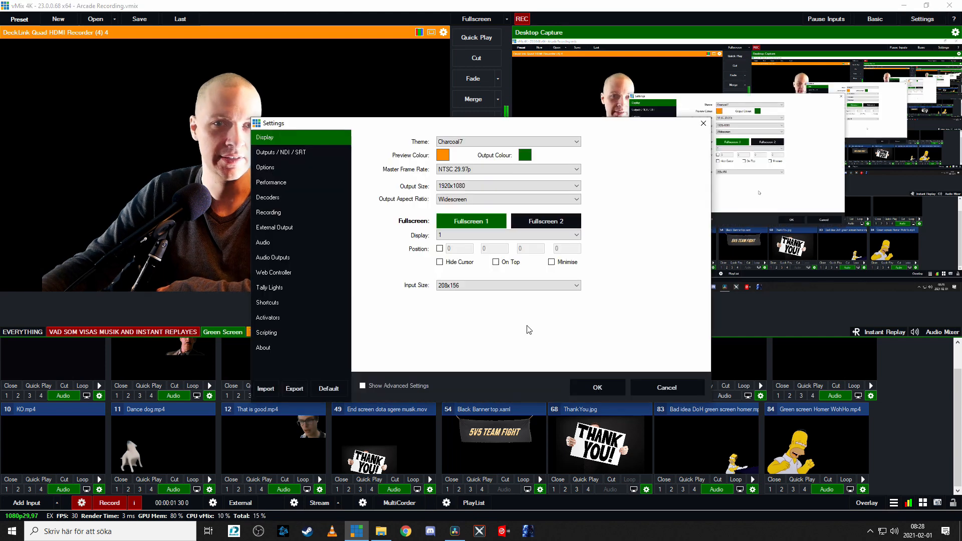
mouse_move(268, 305)
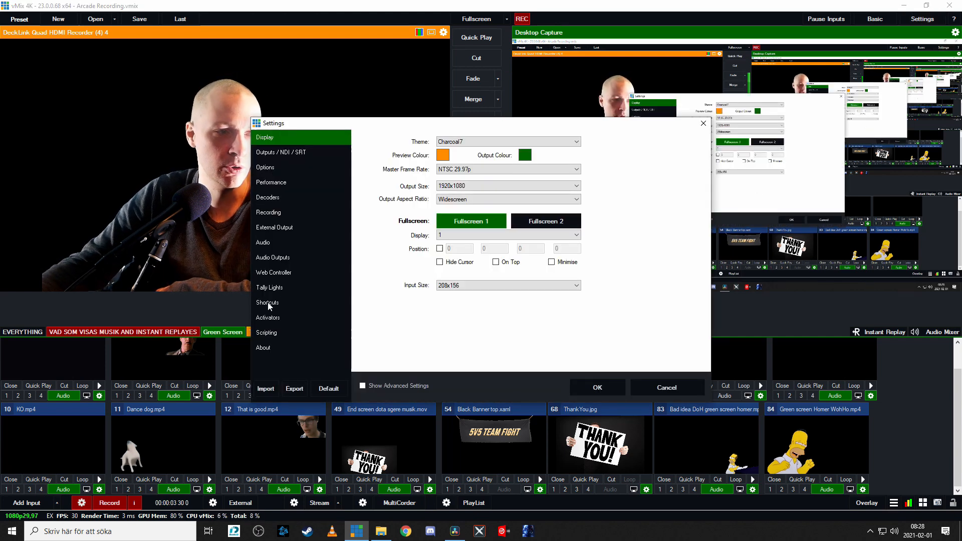
left_click(268, 302)
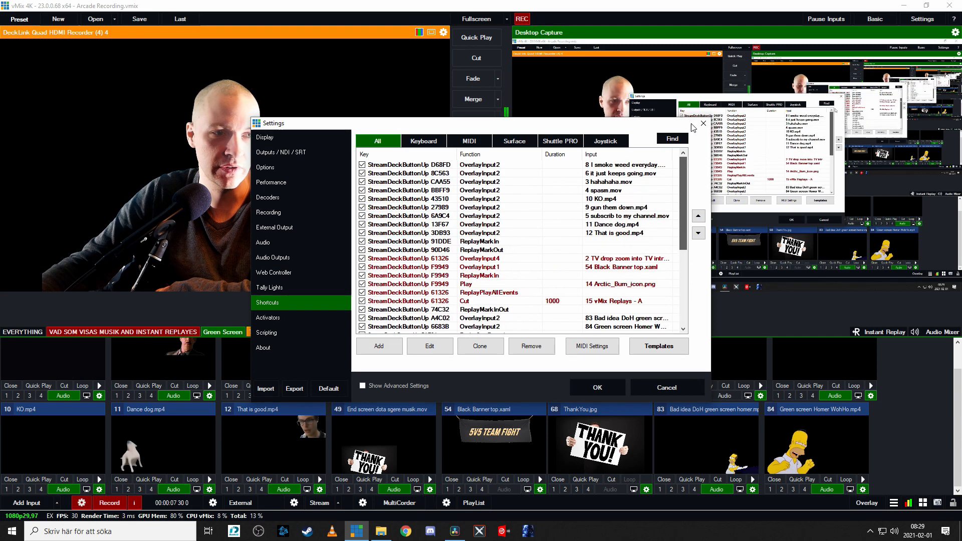
left_click(379, 345)
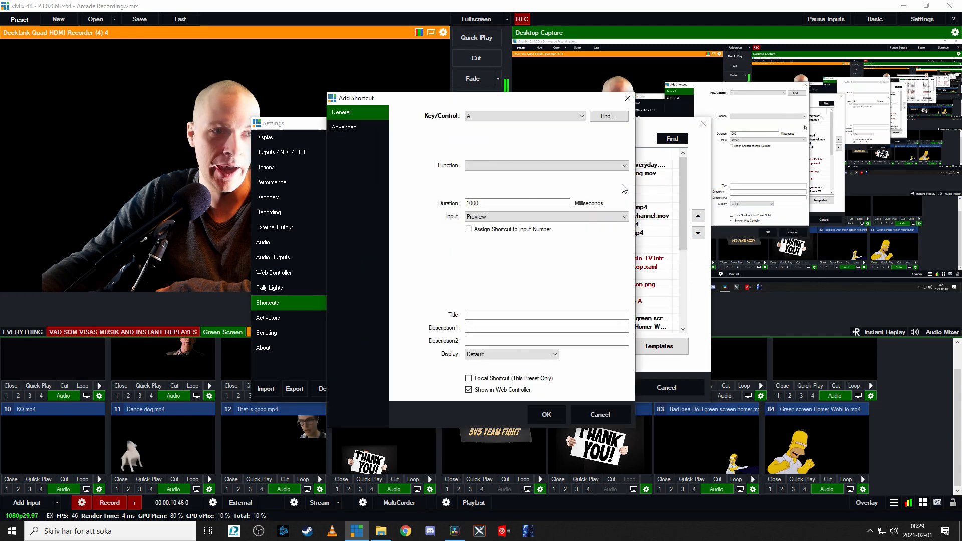
Capture the H key as the new shortcut's key.
left_click(609, 116)
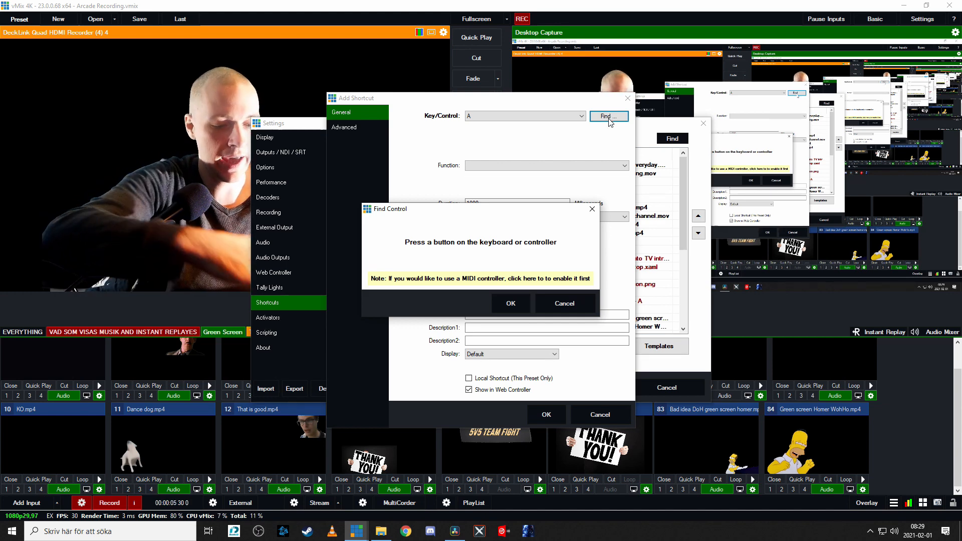
key("h")
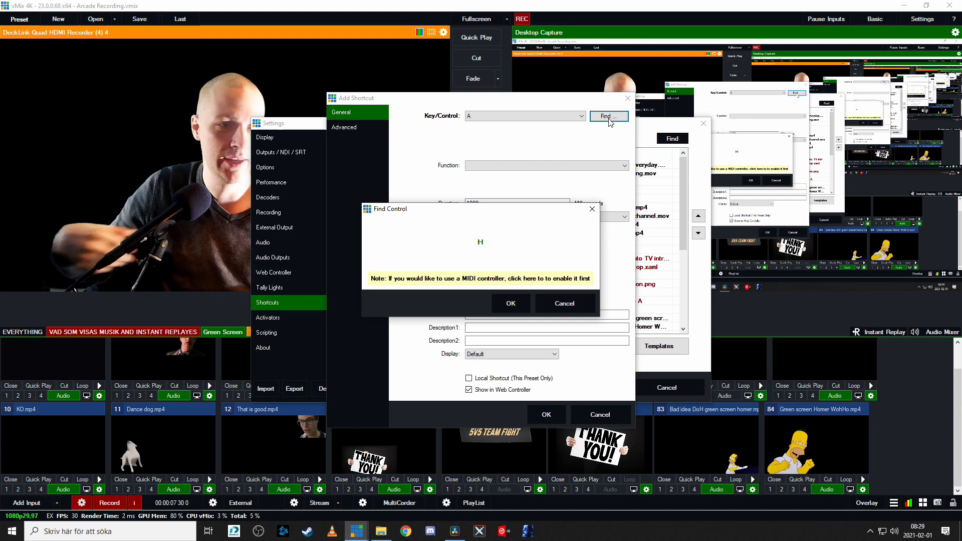
left_click(510, 303)
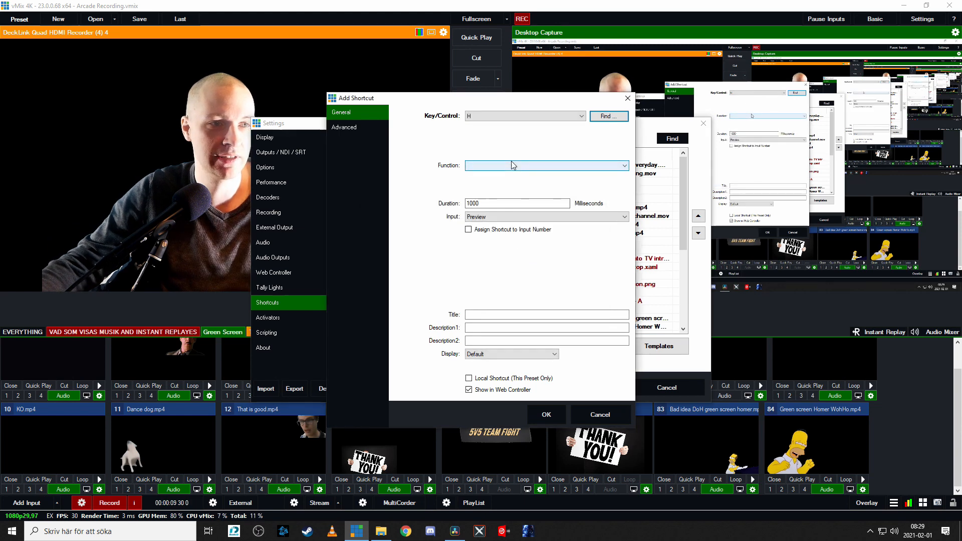
Assign OverlayInput2 with input 84 Green screen Homer and save the shortcut.
left_click(623, 165)
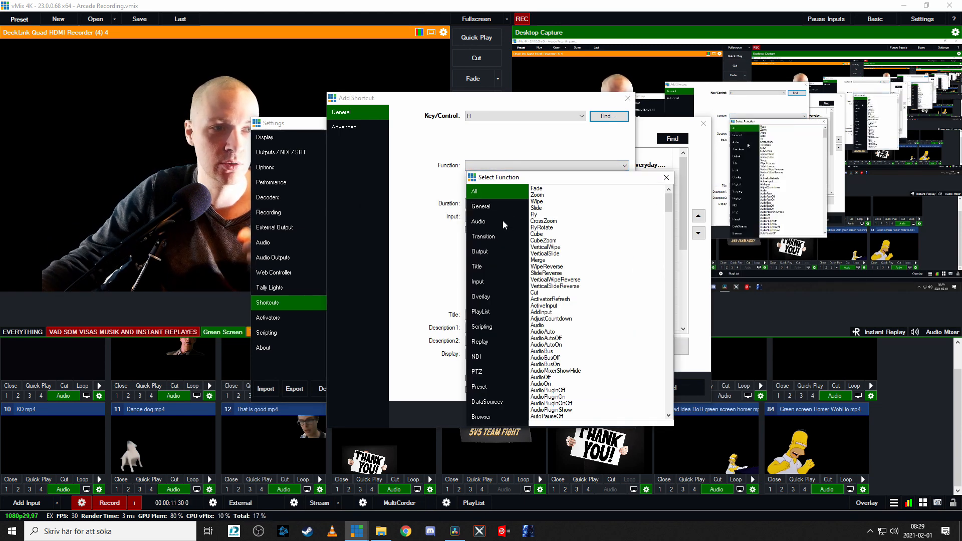
mouse_move(491, 301)
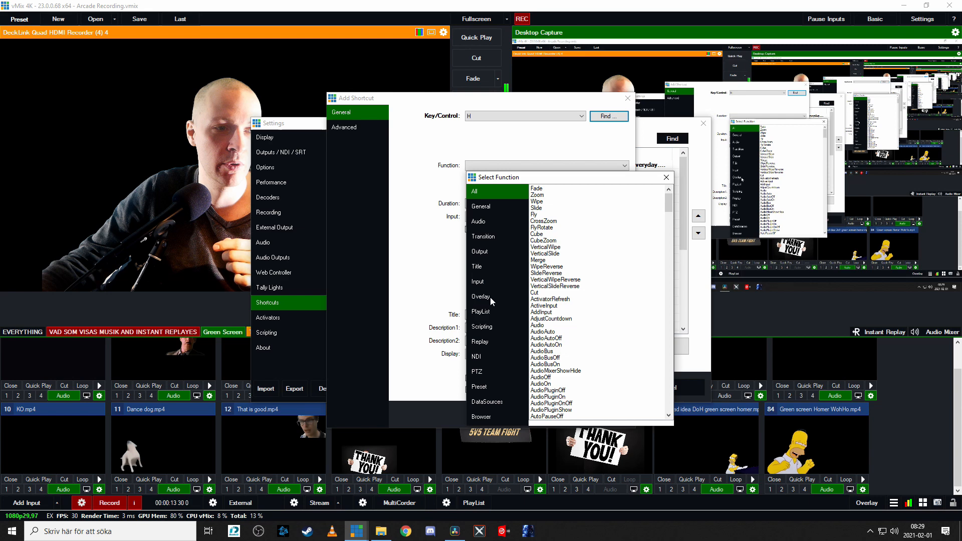
left_click(481, 296)
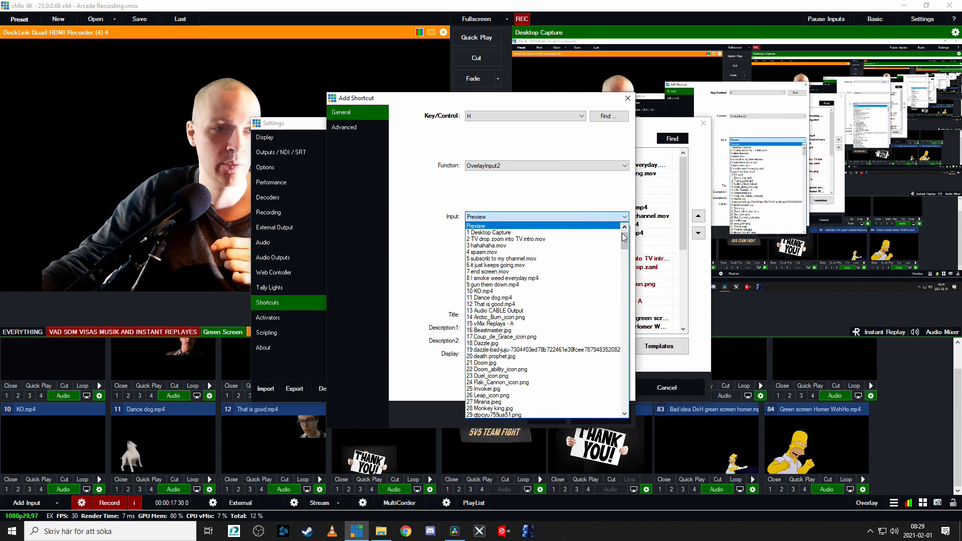
scroll("down", 3)
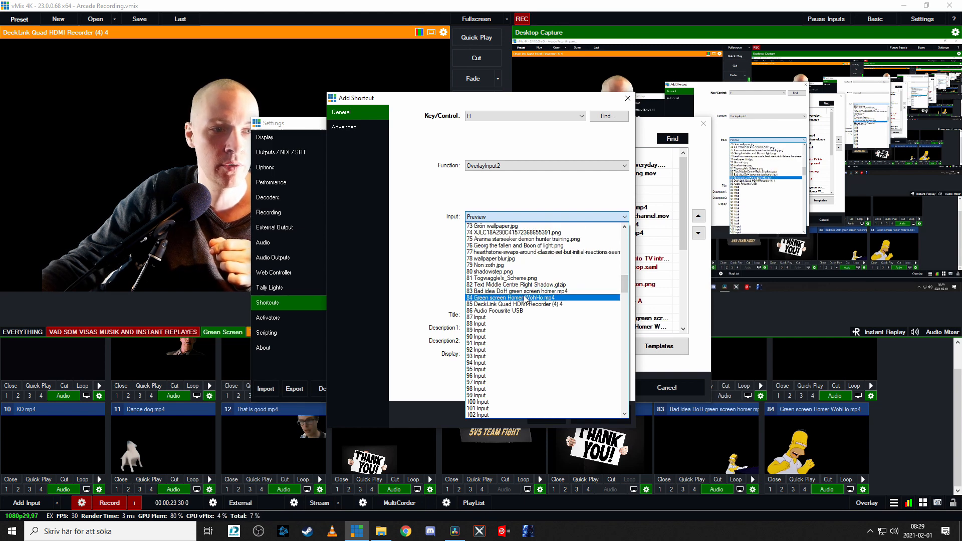
left_click(540, 297)
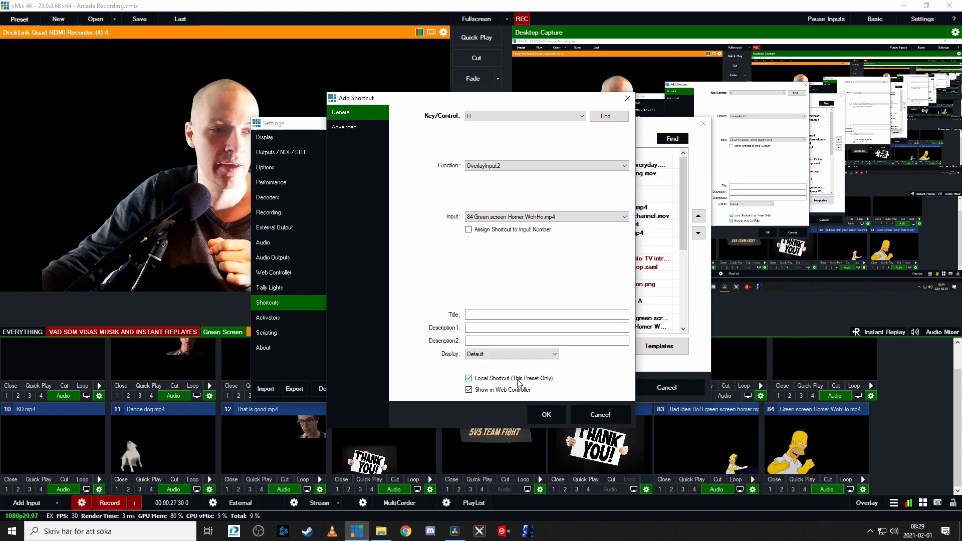
left_click(546, 414)
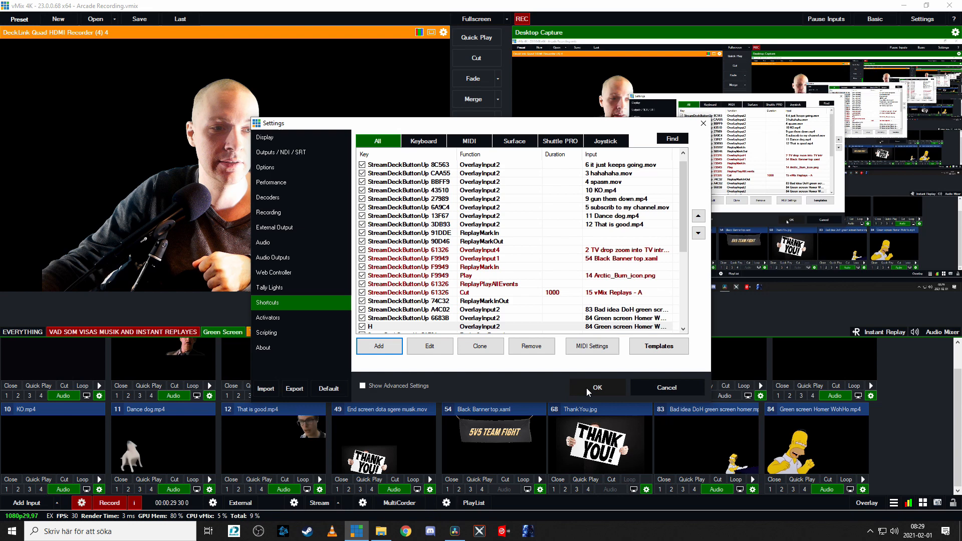
Apply and close Settings, keeping the new H shortcut, and return to the mixing view.
left_click(596, 387)
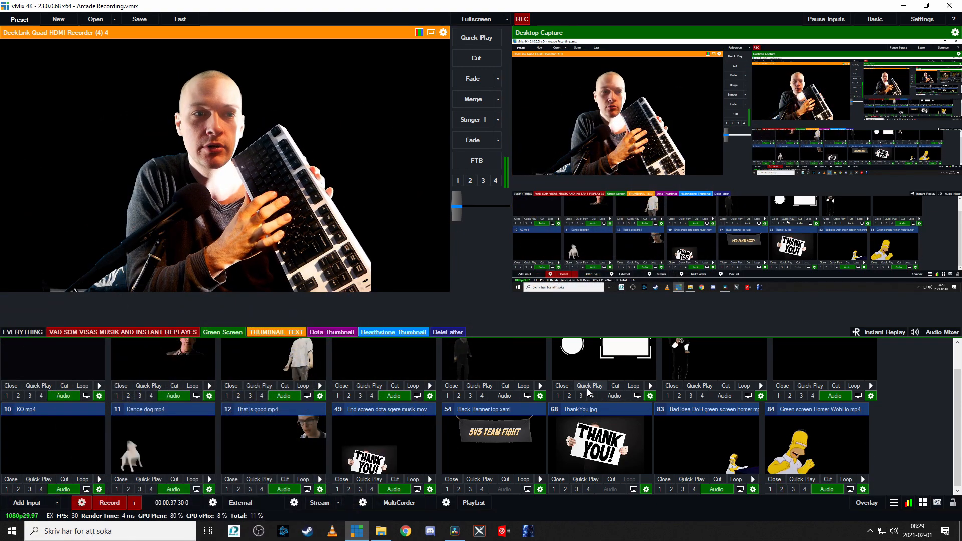
left_click(470, 181)
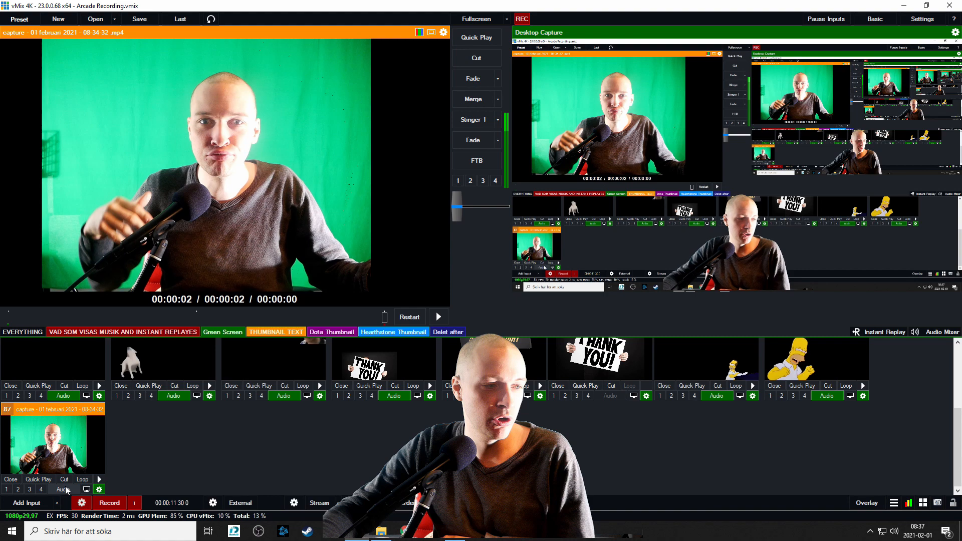
Play the new capture clip (input 87) and bring up its Colour Key settings.
left_click(438, 316)
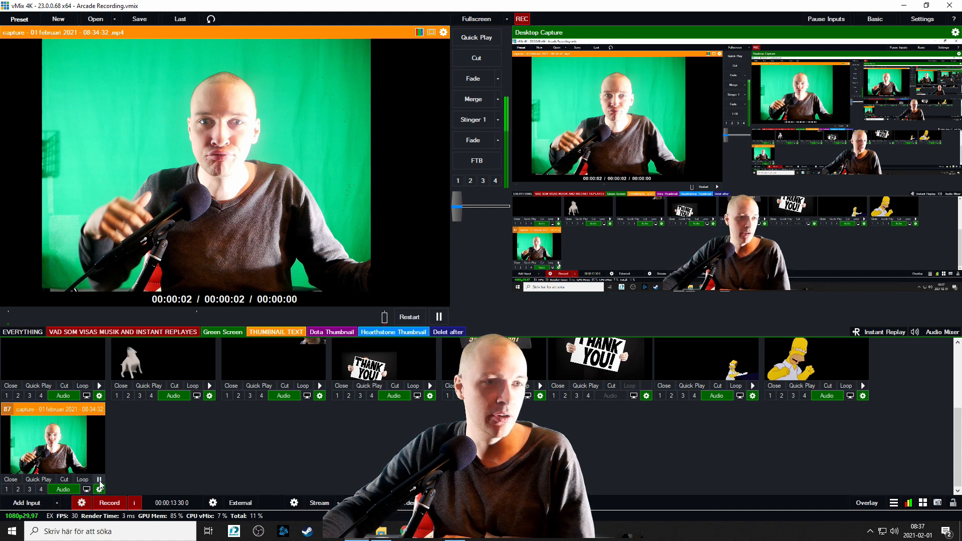
left_click(438, 316)
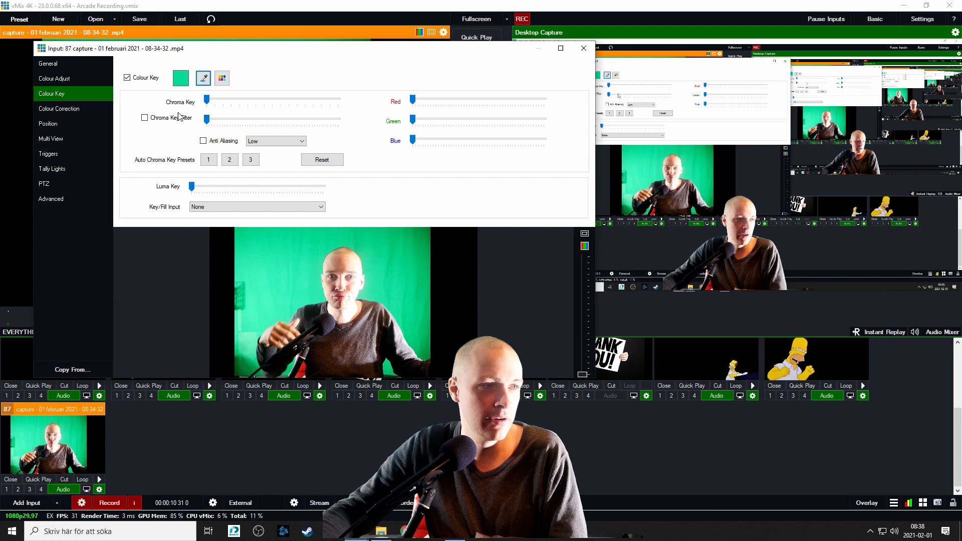
Chroma key out input 87's green background, refine the filter strength, and close its settings.
left_click(145, 117)
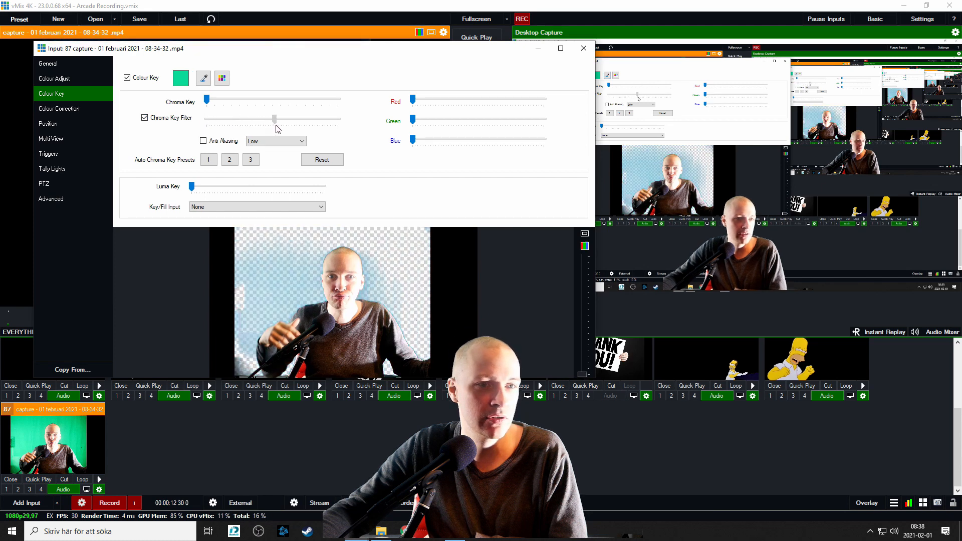
left_click_drag(274, 118, 299, 118)
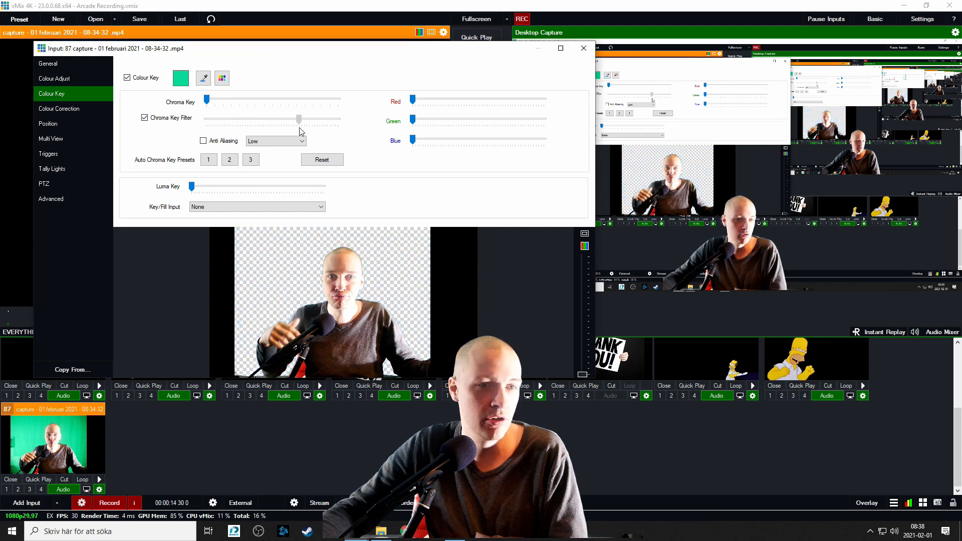
left_click(582, 48)
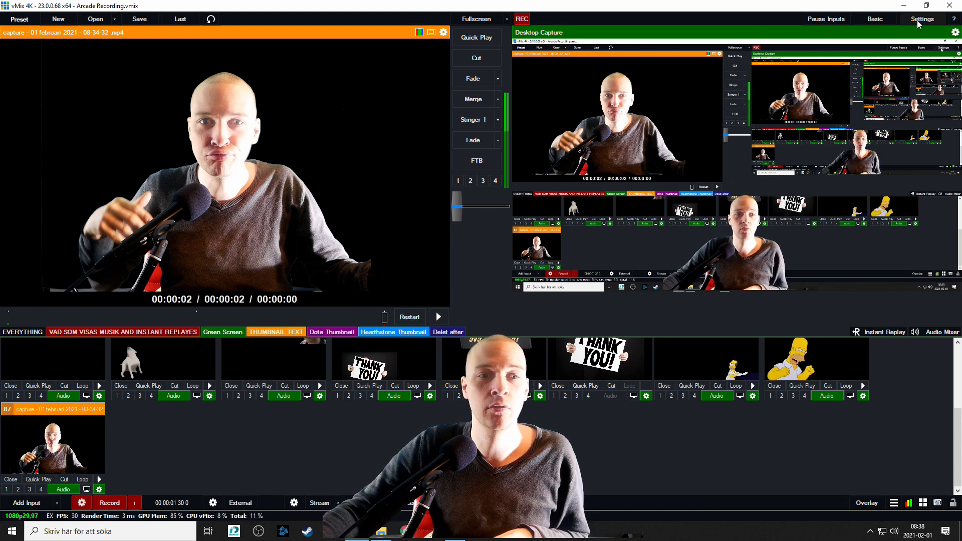
Retarget the H OverlayInput2 shortcut to the input 87 capture clip and save the settings.
left_click(921, 19)
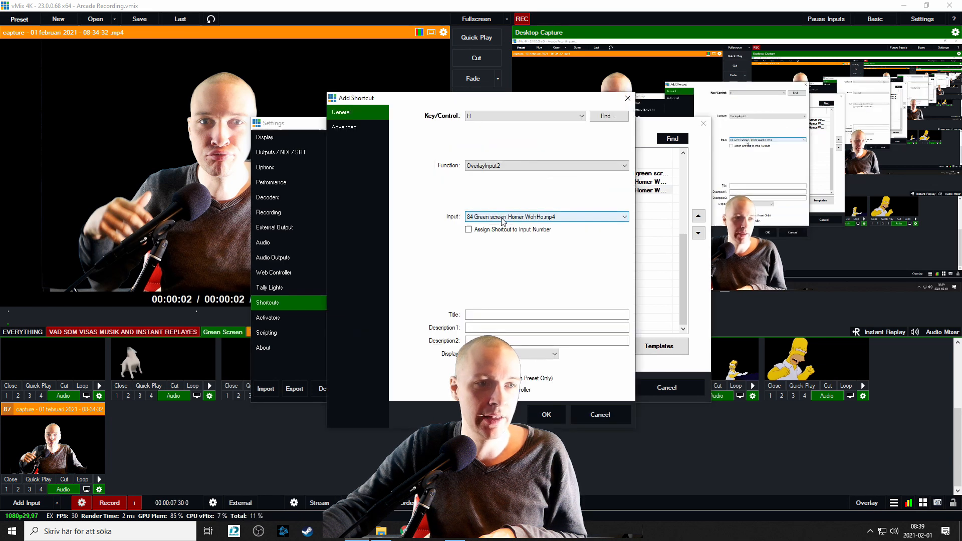
left_click(624, 216)
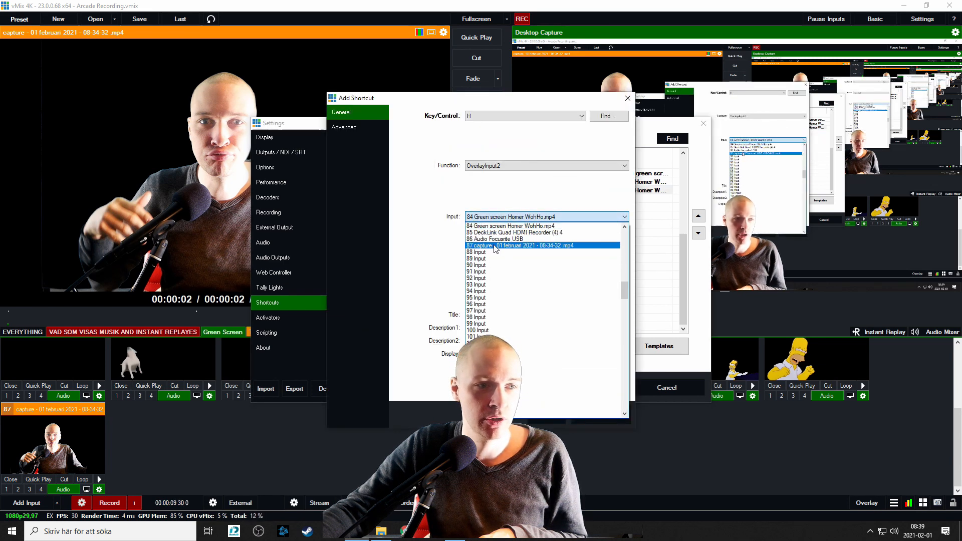
left_click(520, 246)
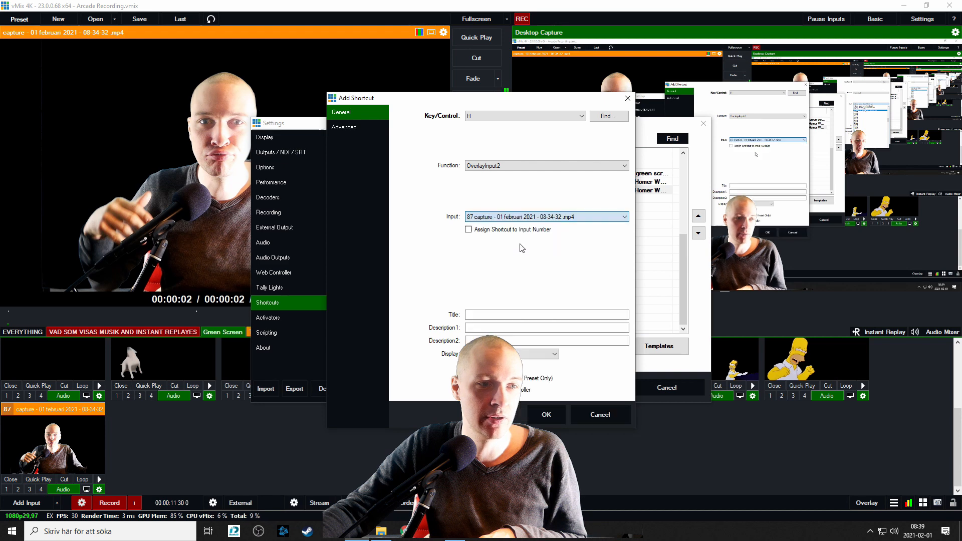
left_click(546, 414)
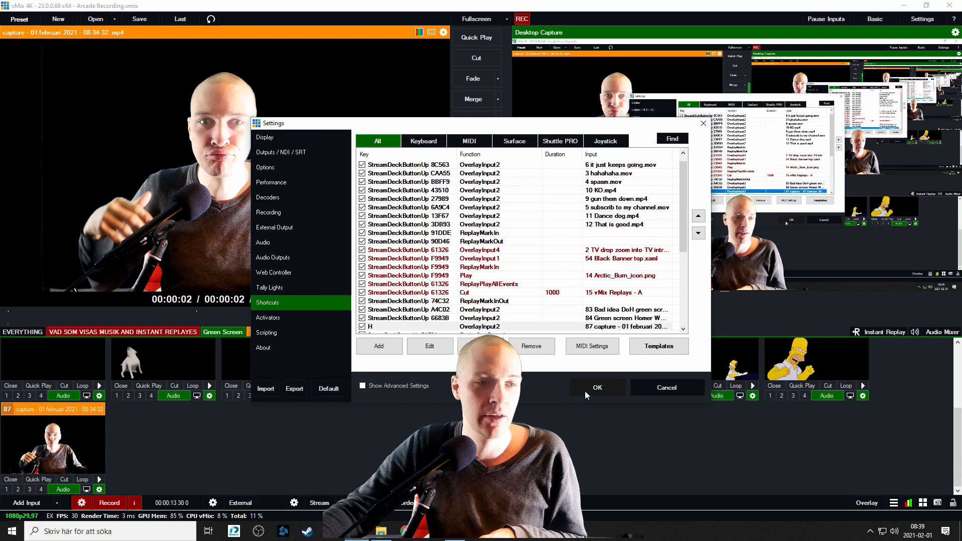
left_click(597, 387)
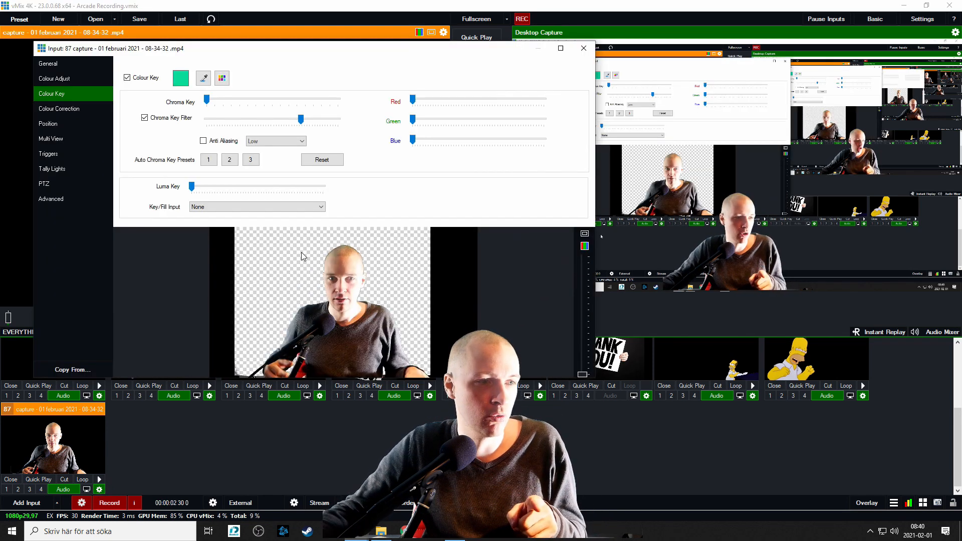
Add an OnCompletion OverlayInput2 trigger targeting input 87 itself, then close its settings.
left_click(48, 154)
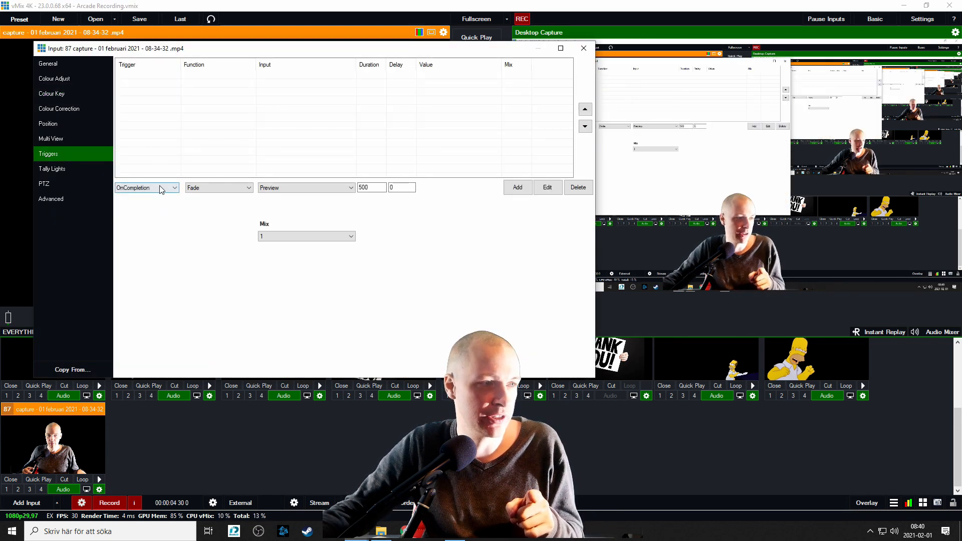
left_click(217, 187)
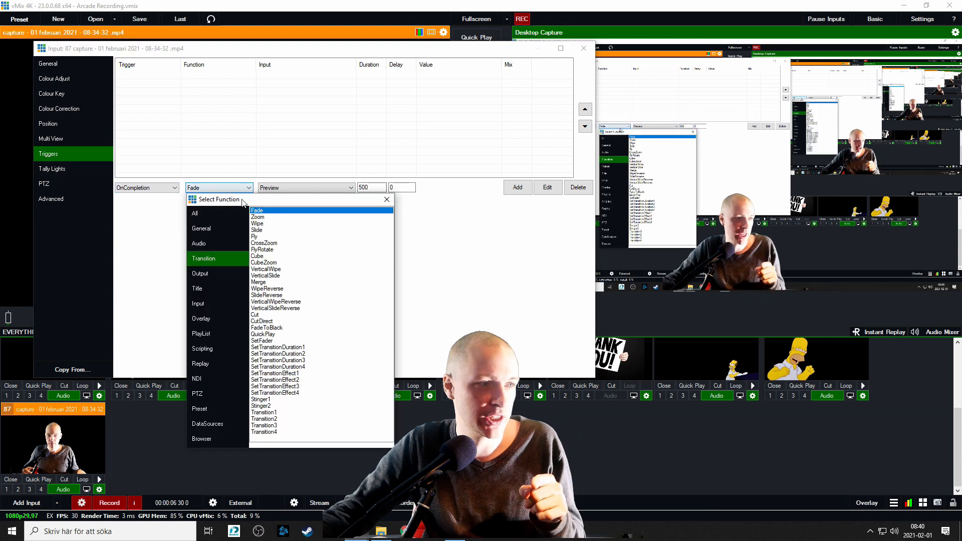
left_click(201, 319)
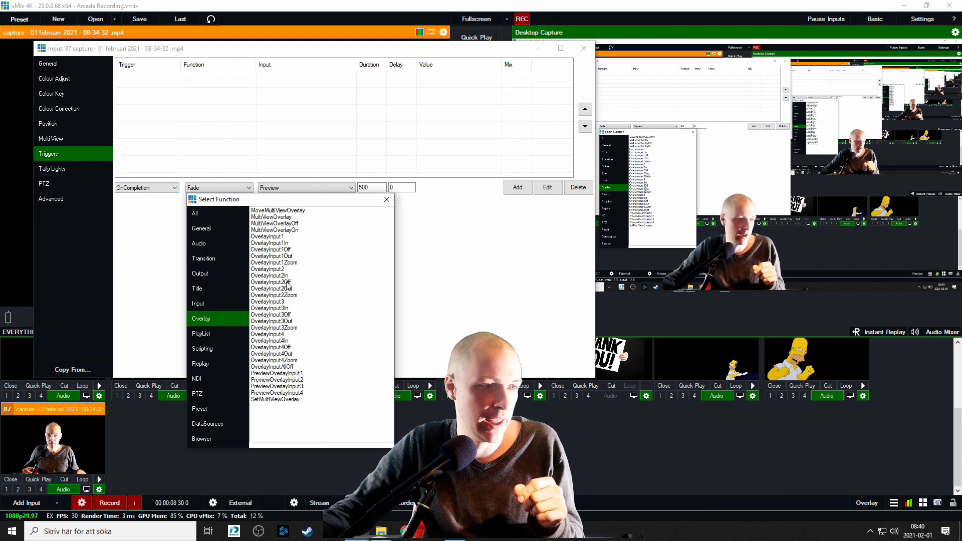
left_click(284, 282)
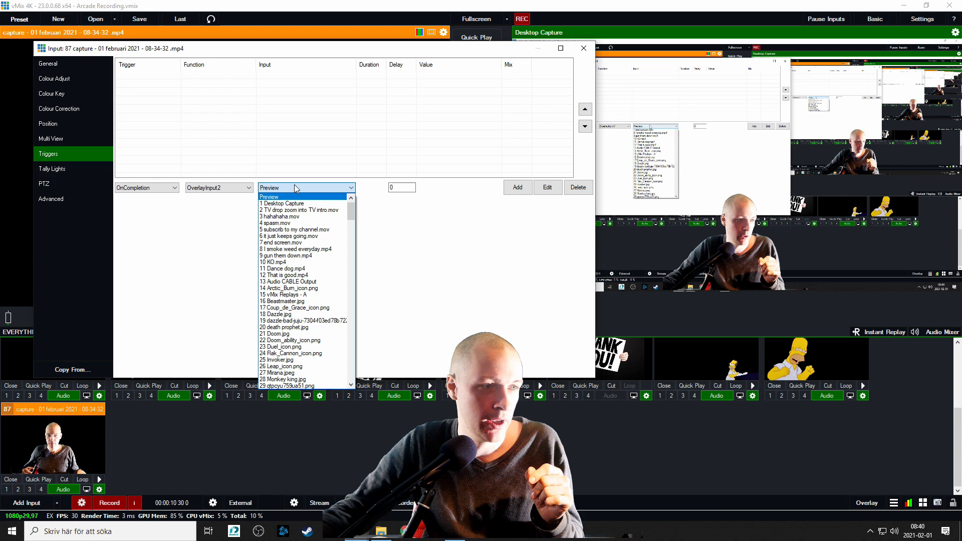
scroll("down", 3)
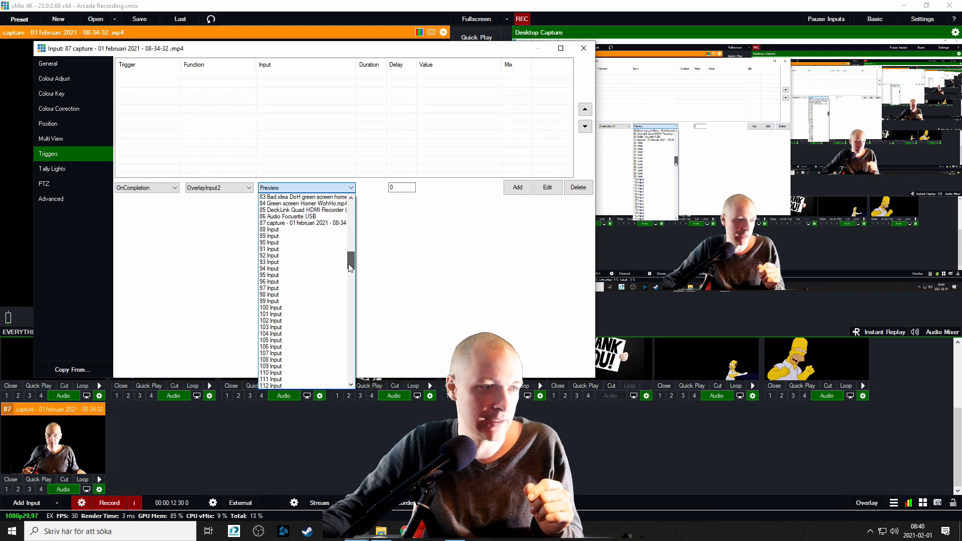
left_click(301, 223)
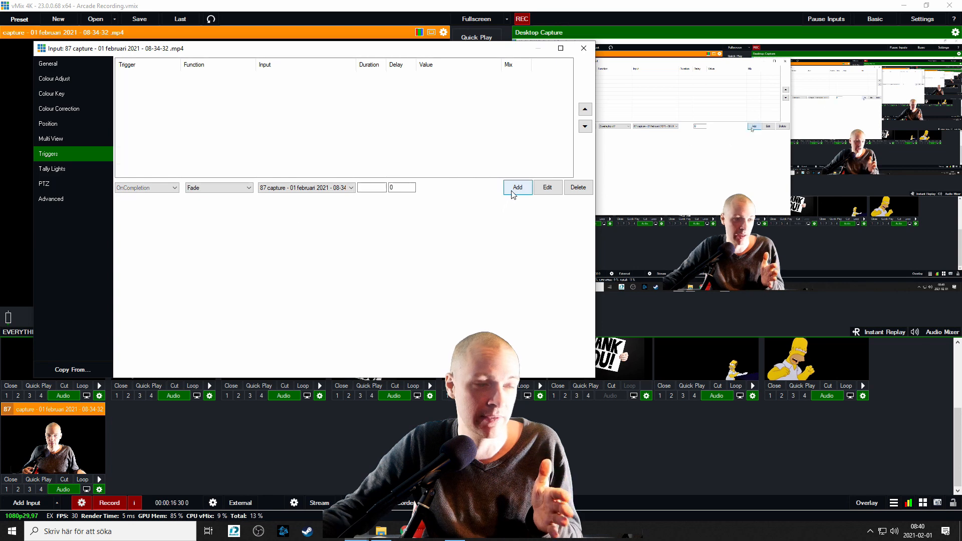
left_click(517, 187)
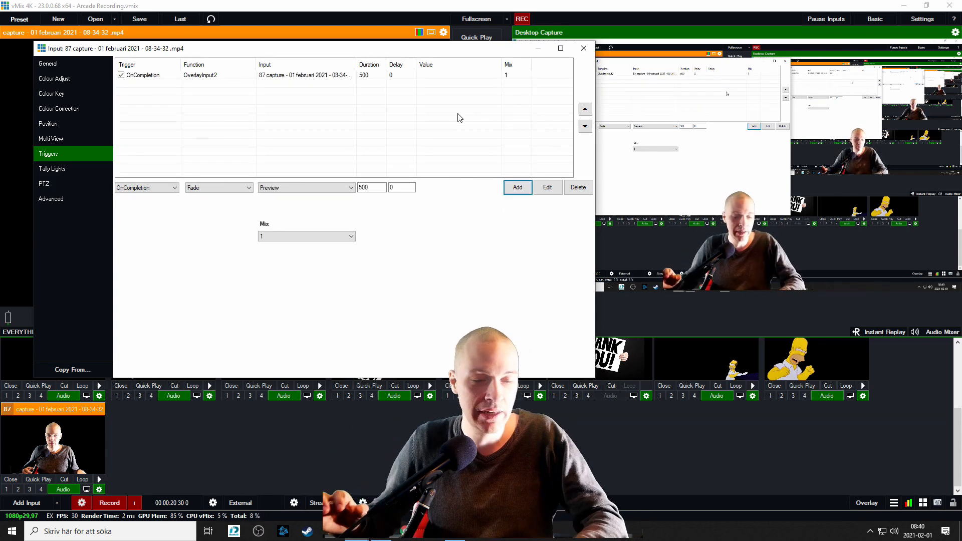
left_click(582, 48)
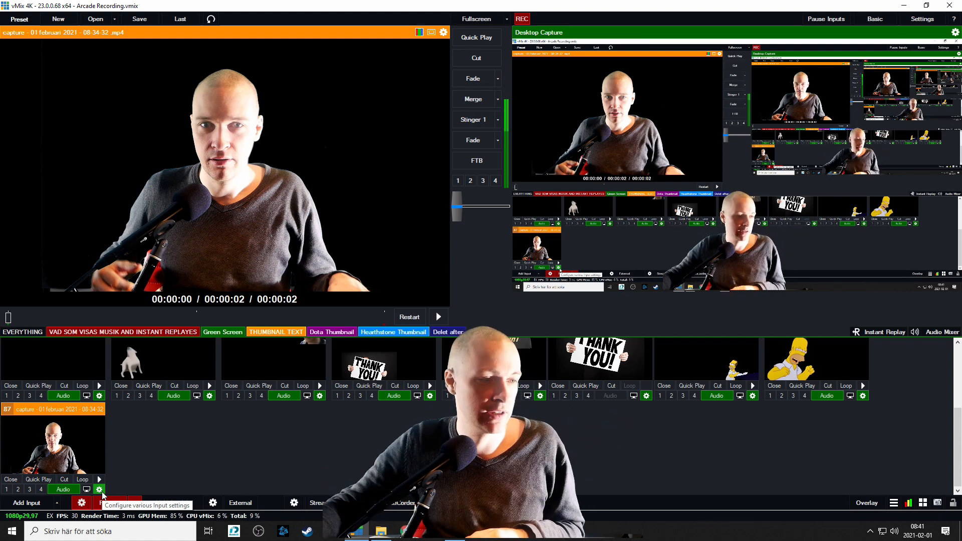
Shrink, crop, shift right and rotate input 87's Main position, then close its settings.
left_click(98, 489)
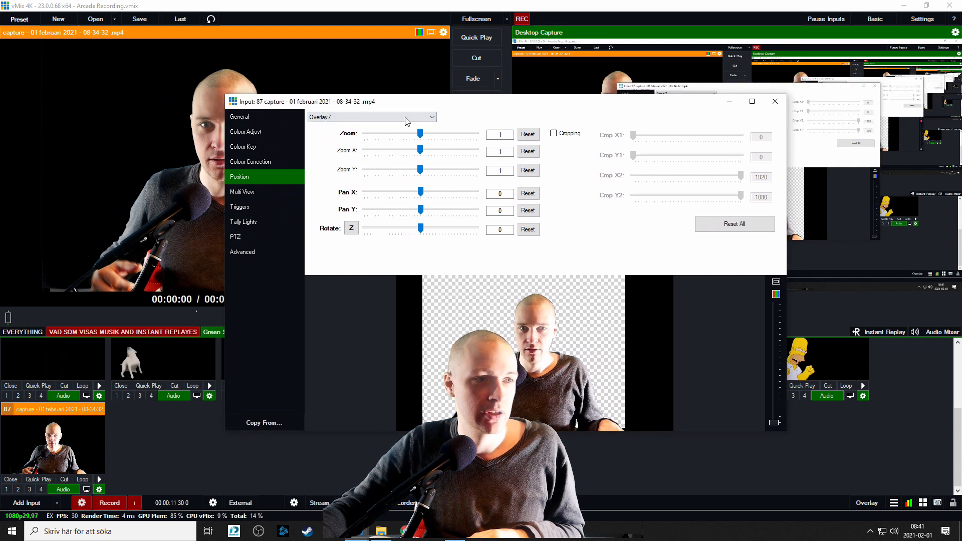
left_click(371, 116)
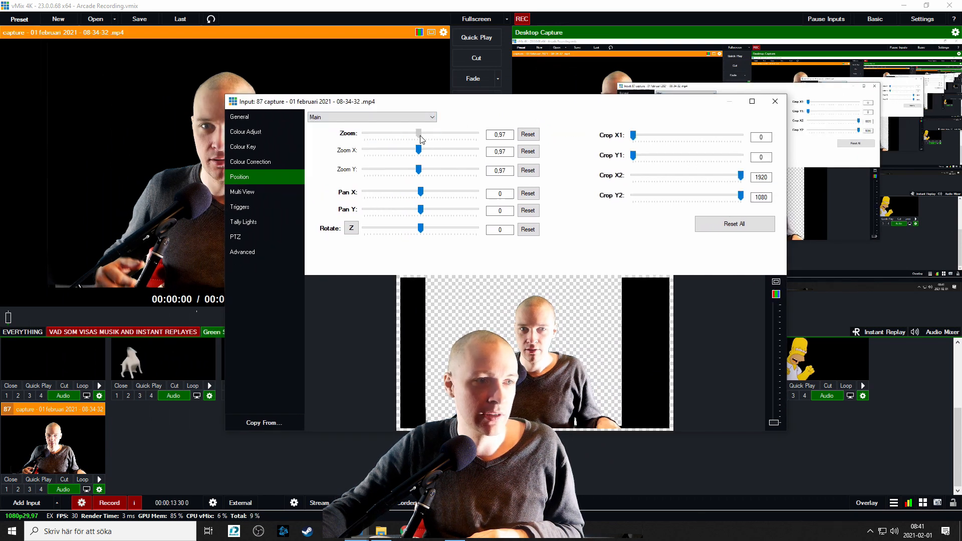
left_click_drag(419, 134, 395, 133)
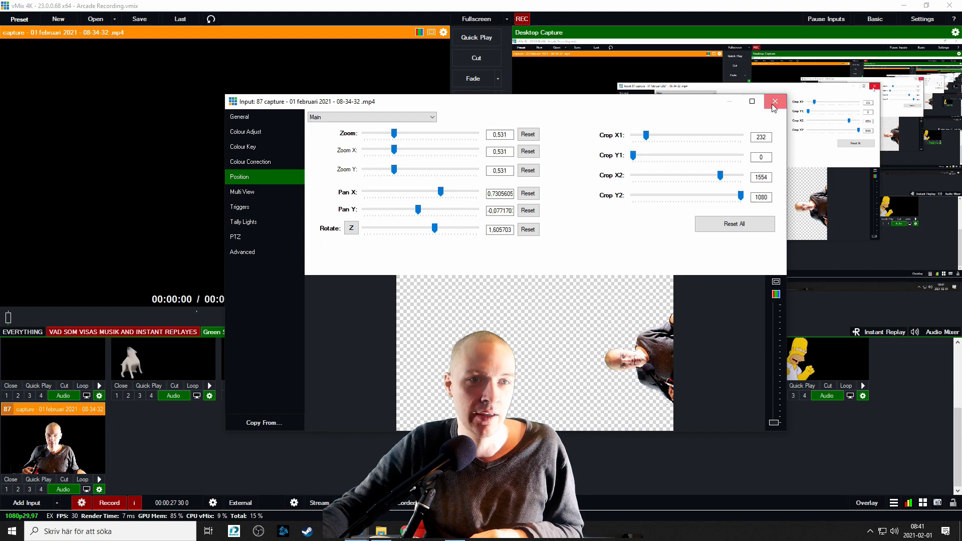
left_click(774, 101)
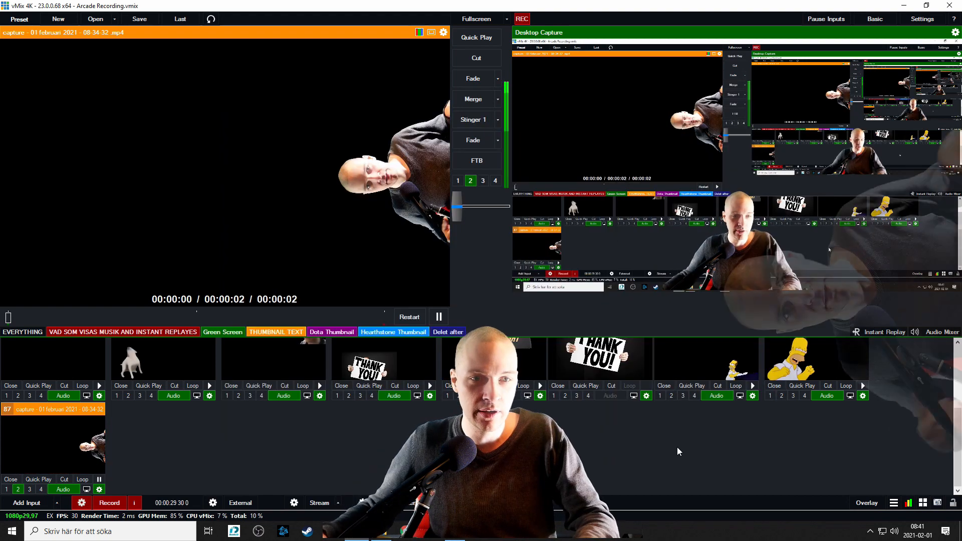
Restore the vMix window and load the KO.mp4 input into Preview.
left_click(439, 316)
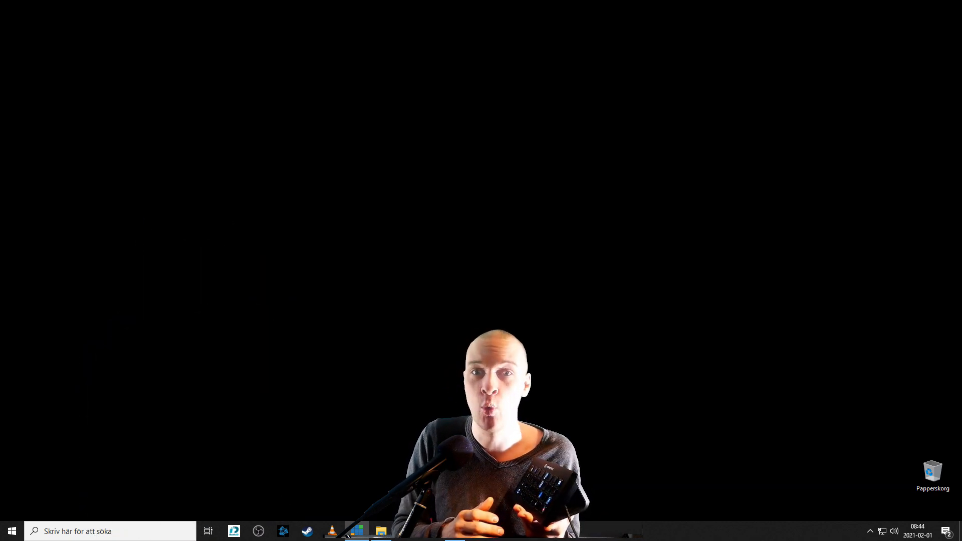
left_click(356, 532)
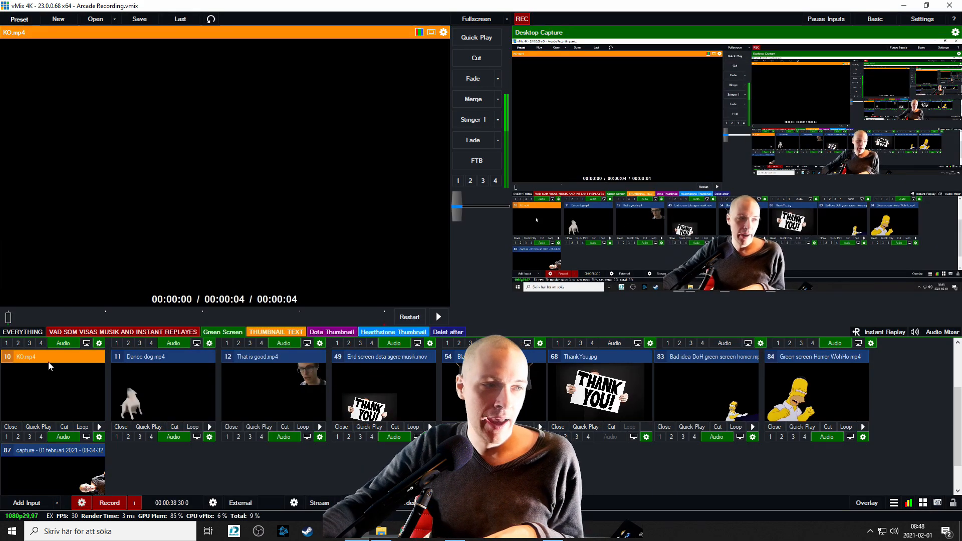
left_click(100, 436)
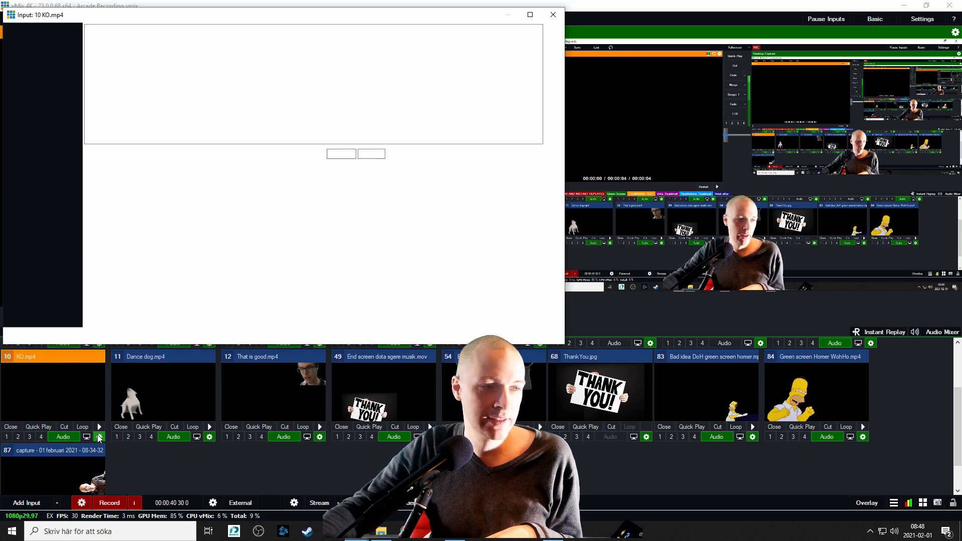
left_click(18, 119)
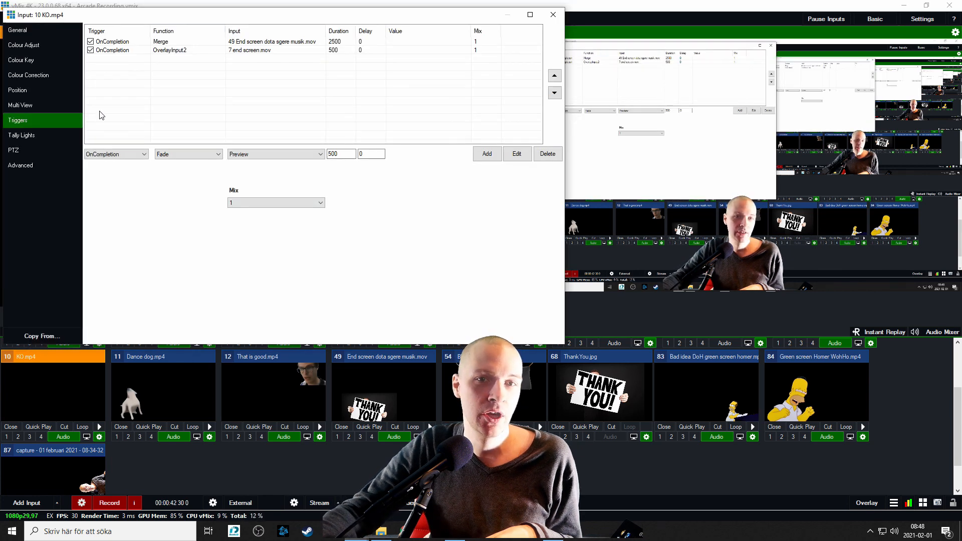
mouse_move(113, 49)
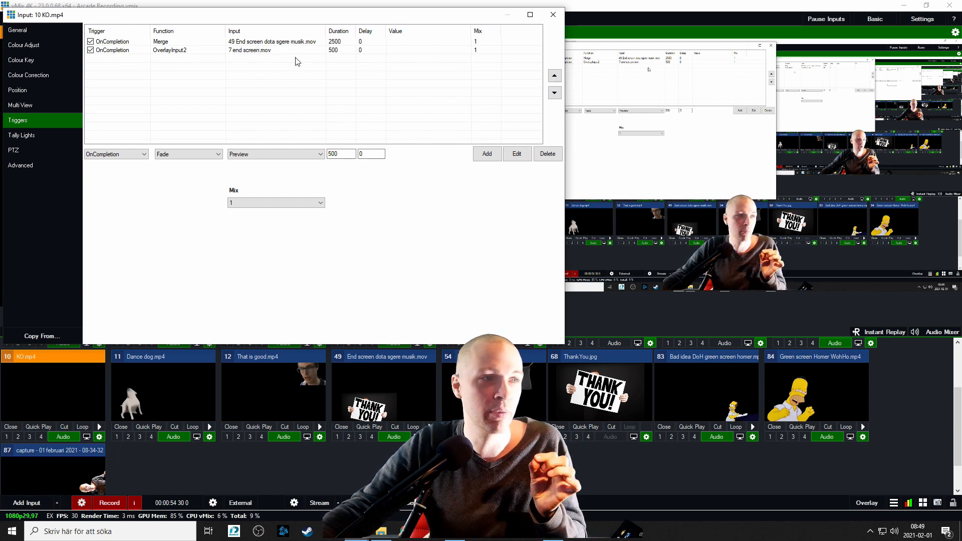
mouse_move(307, 50)
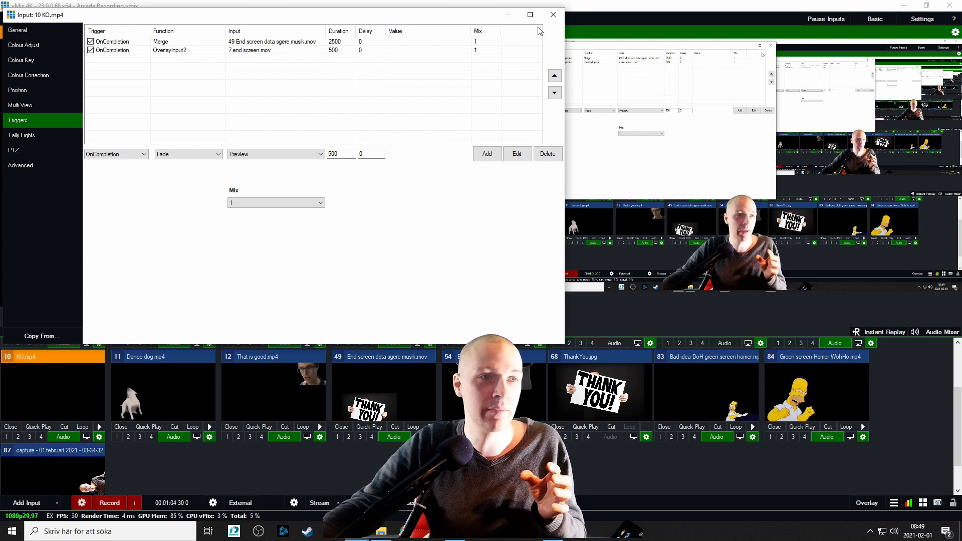
left_click(551, 14)
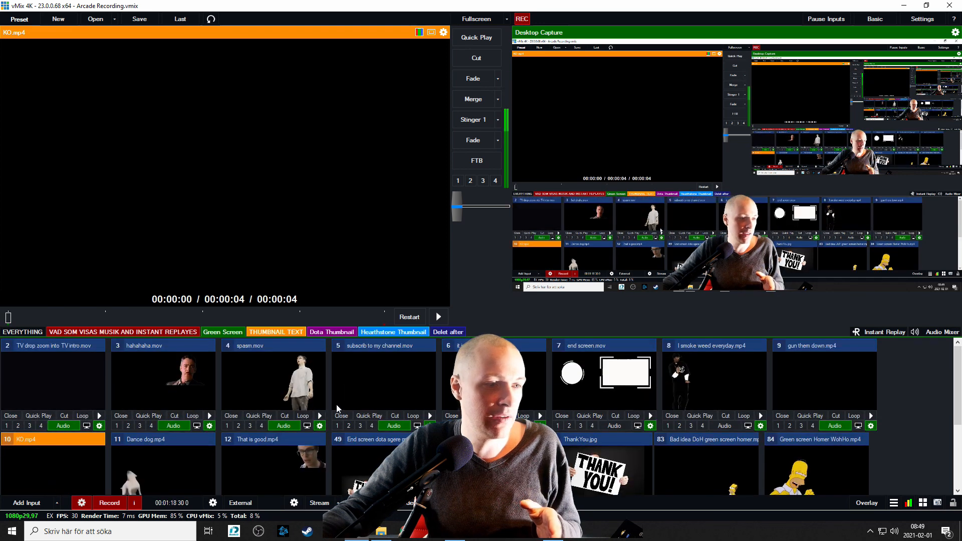
left_click(604, 374)
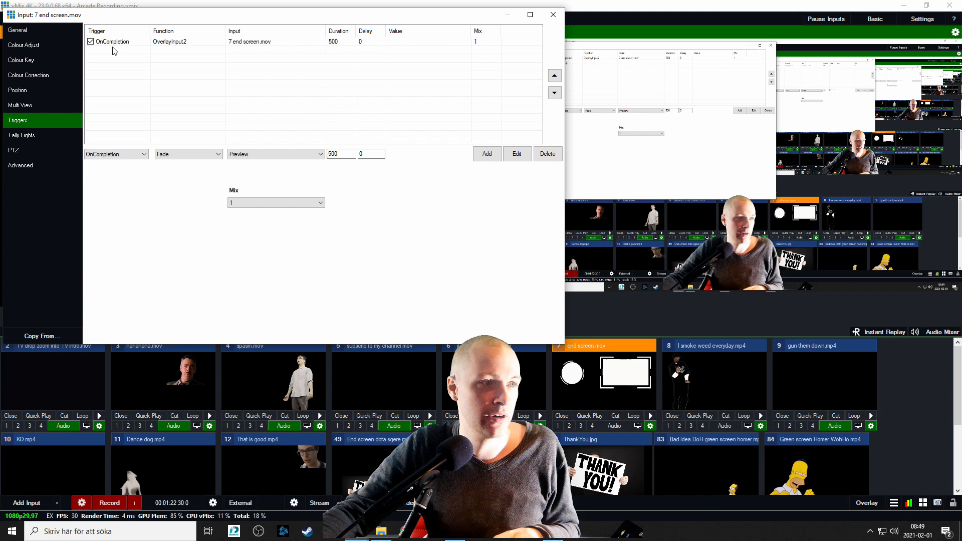
mouse_move(190, 53)
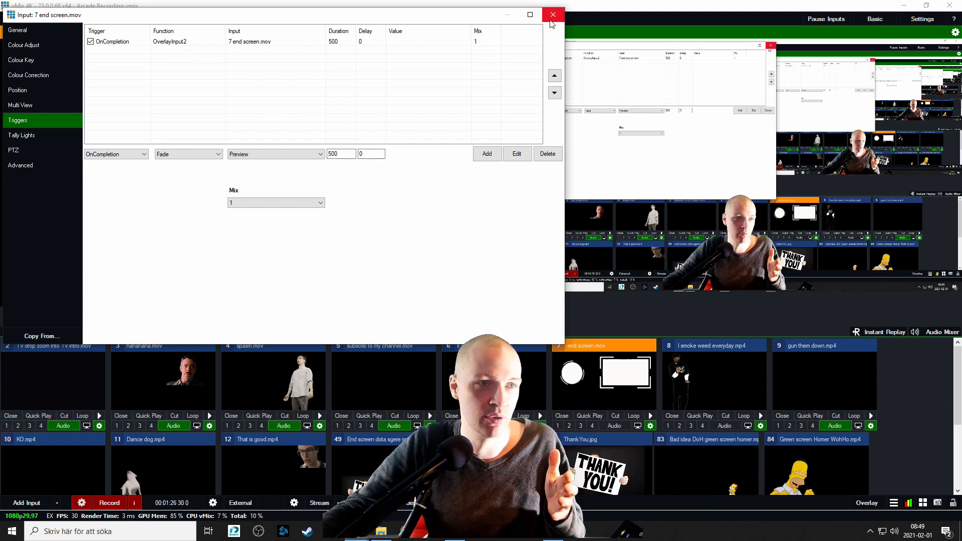
left_click(551, 14)
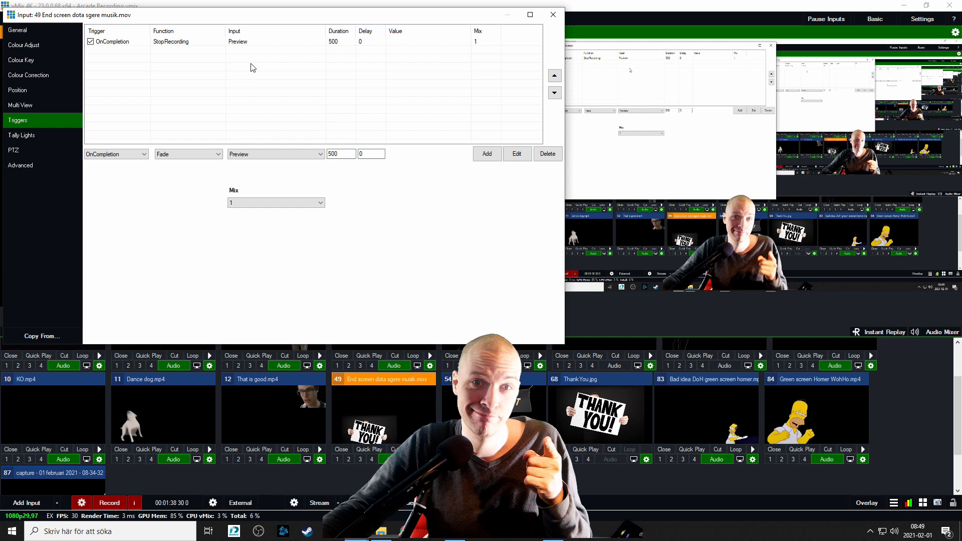
Close the End screen dota sgere musik.mov settings, leaving end screen.mov in Preview.
left_click(551, 14)
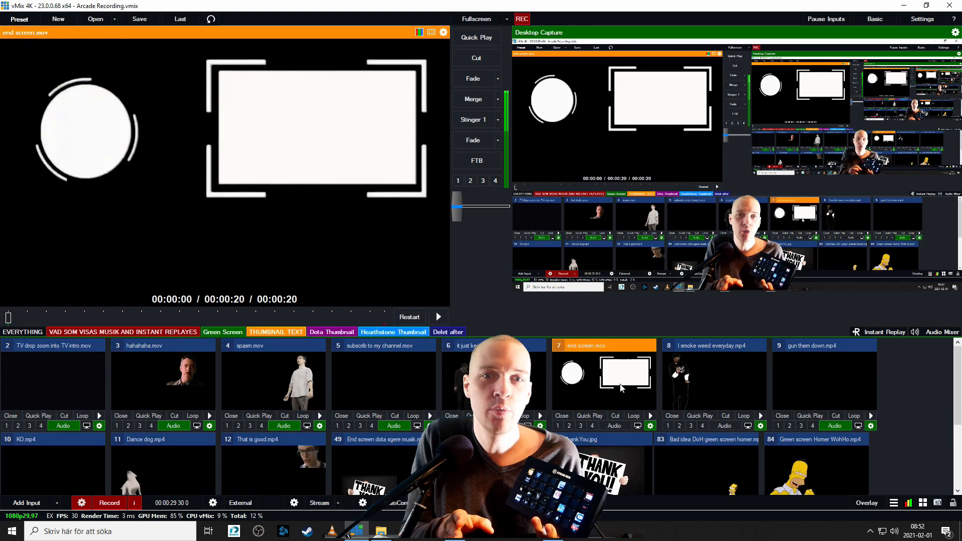